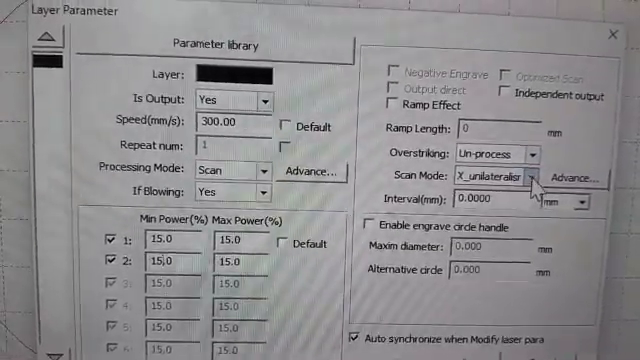
Switch the scan layer's Scan Mode from X unilateral to Y swing in Layer Parameter
click(540, 180)
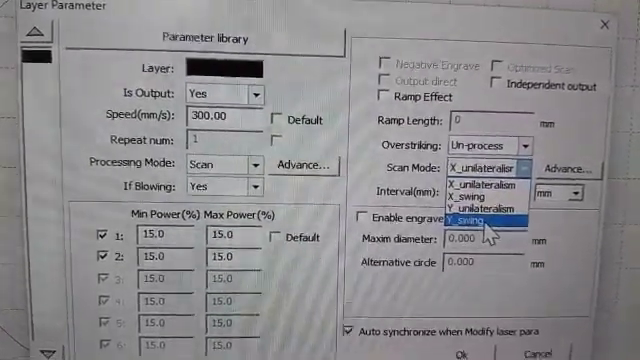
click(464, 214)
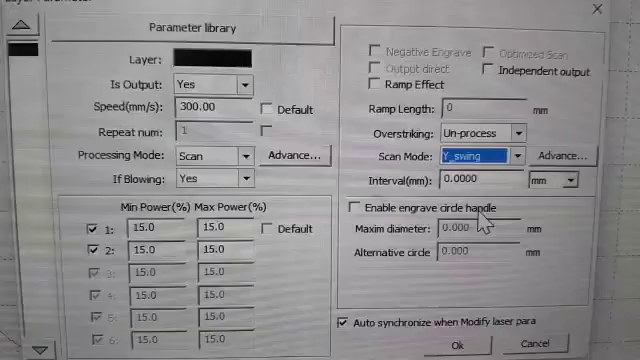